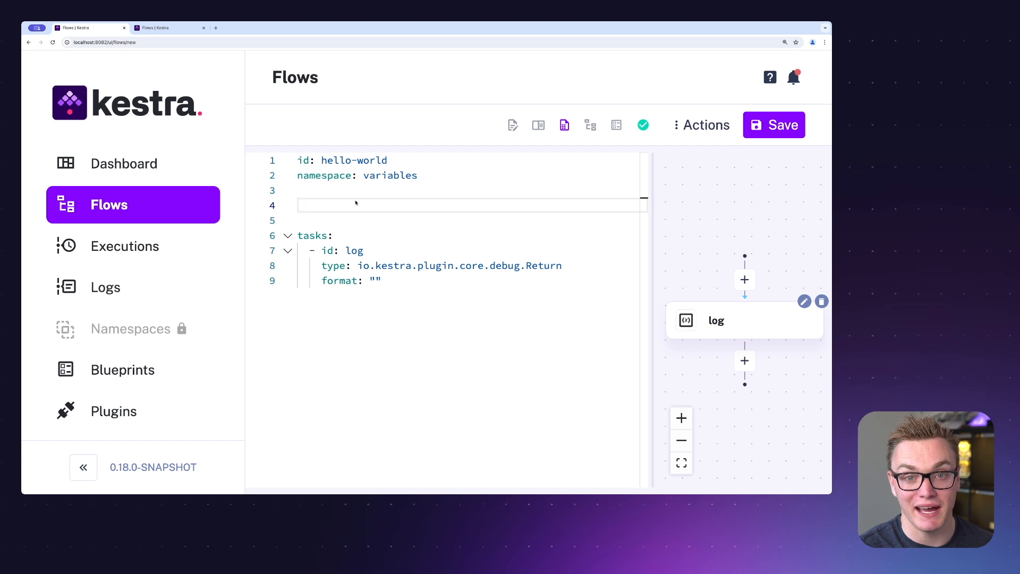
- Add a variables block above tasks with message "Hello, World" and magic_number 42
{"action": "type", "text": "variables:"}
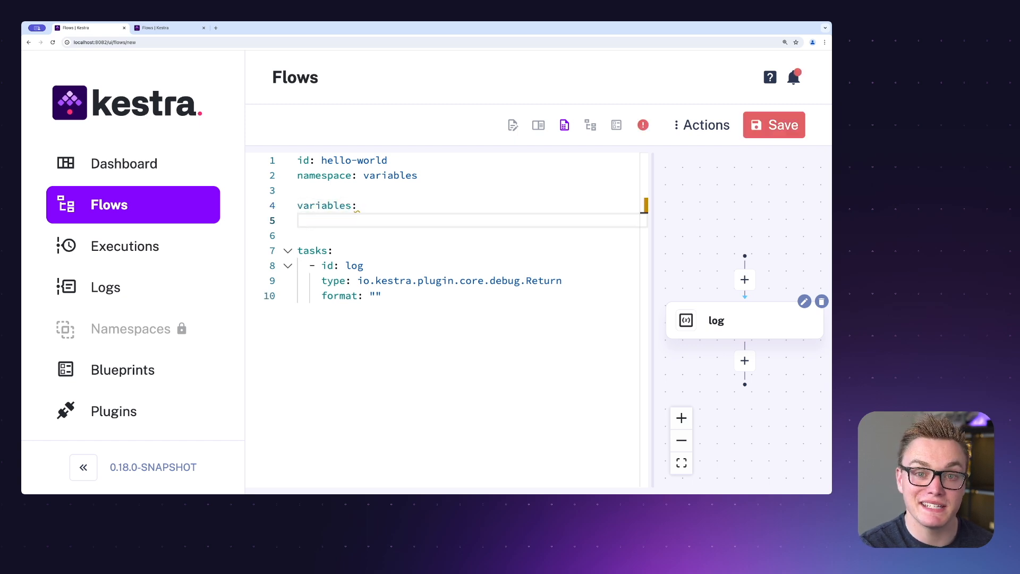
{"action": "left_click", "coordinate": [308, 220]}
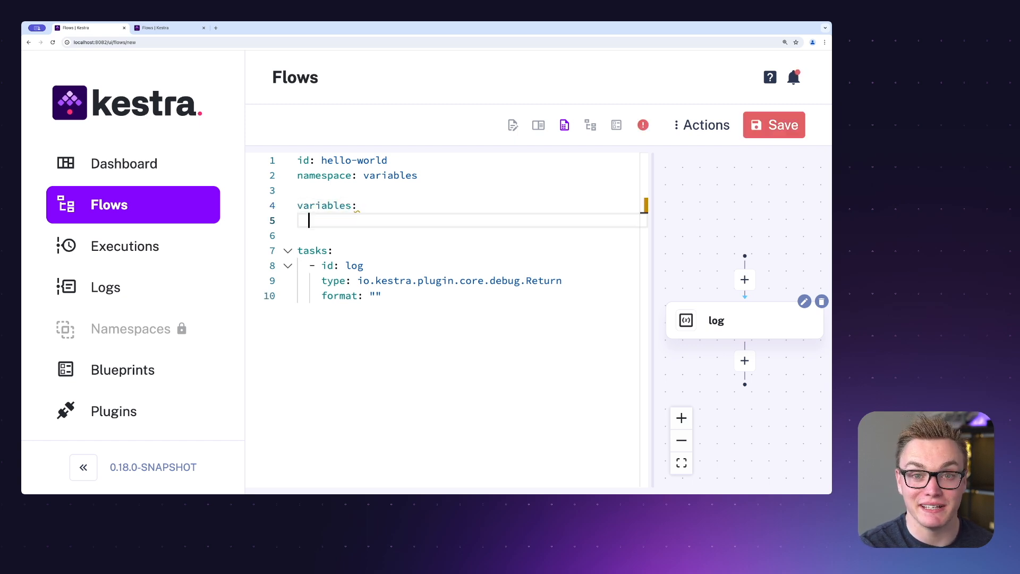
{"action": "type", "text": "message: \"Hello, World\""}
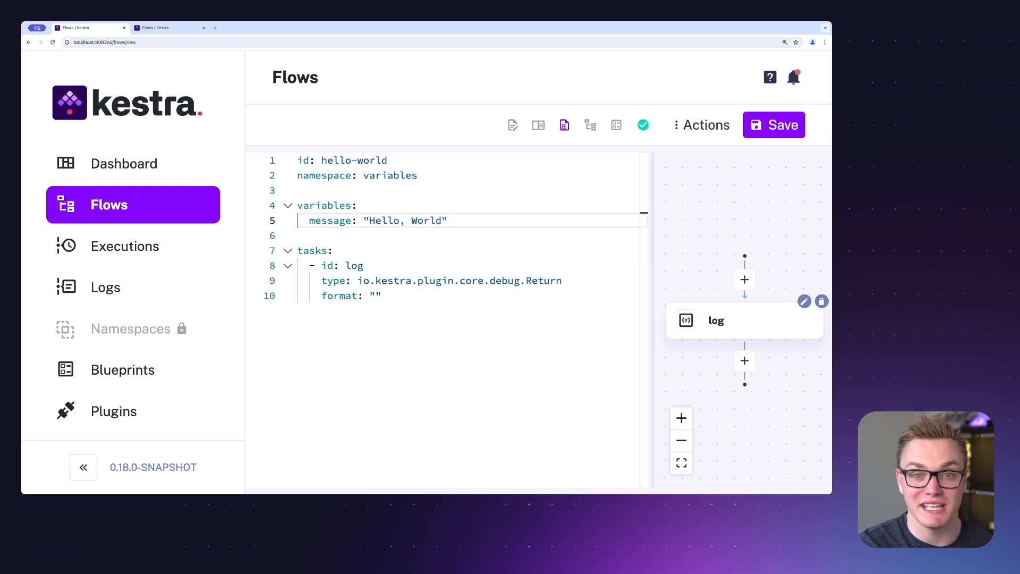
{"action": "type", "text": "magic_number: 42"}
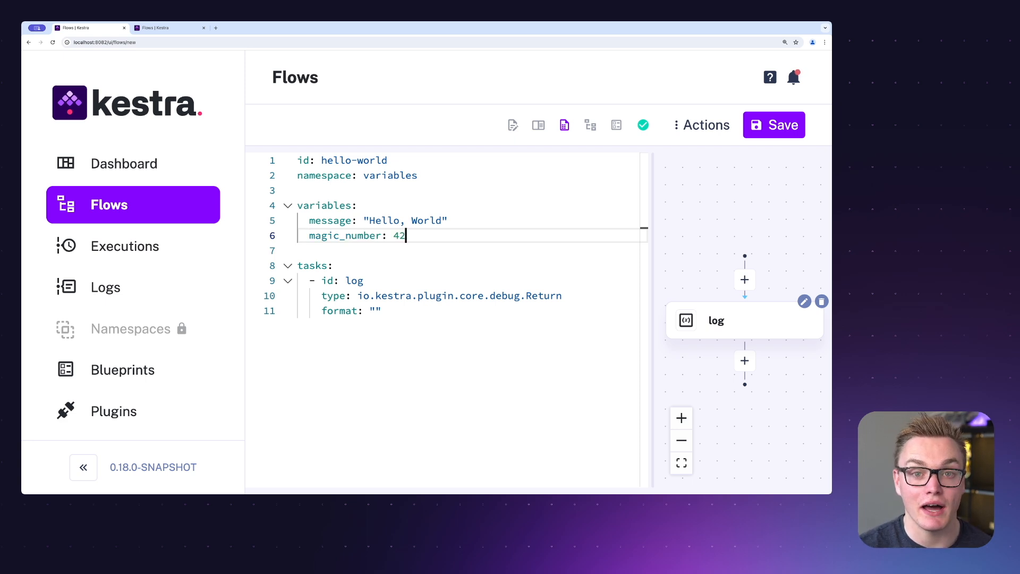
{"action": "mouse_move", "coordinate": [378, 253]}
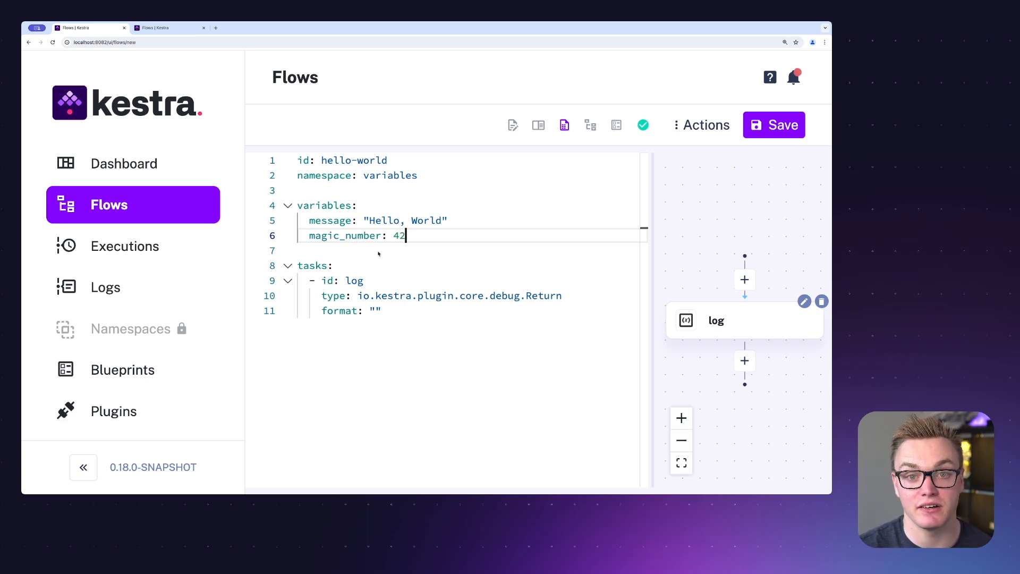
{"action": "mouse_move", "coordinate": [371, 310]}
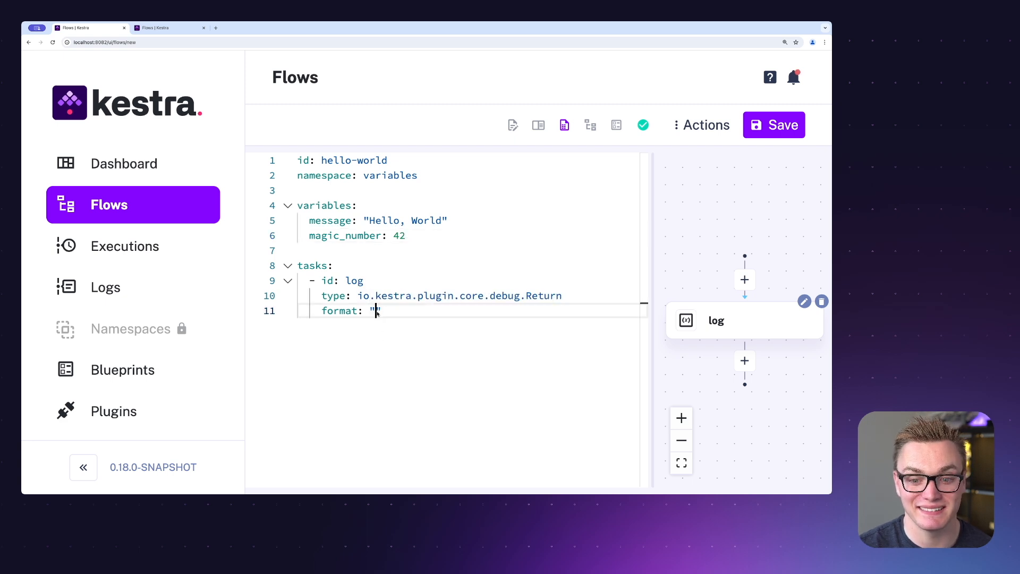
- Set the log task's format to {{ vars.message }} and save the hello-world flow
{"action": "type", "text": "{{ vars."}
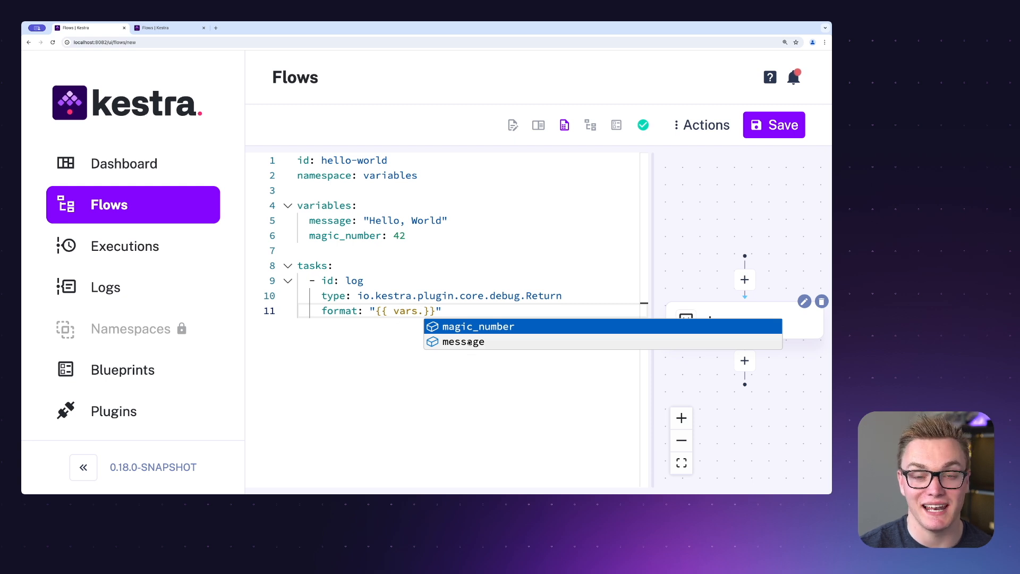
{"action": "left_click", "coordinate": [462, 341]}
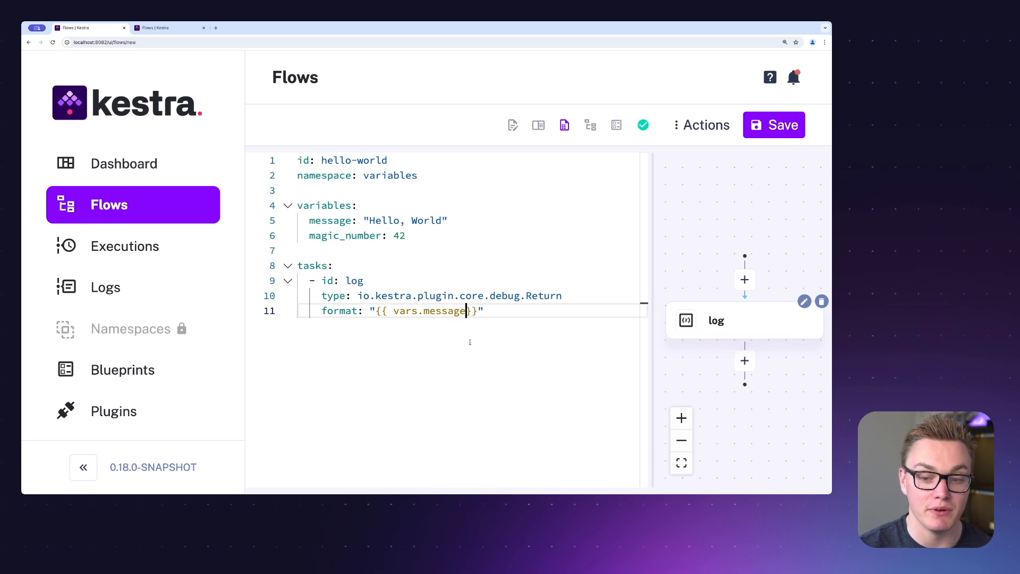
{"action": "left_click", "coordinate": [774, 125]}
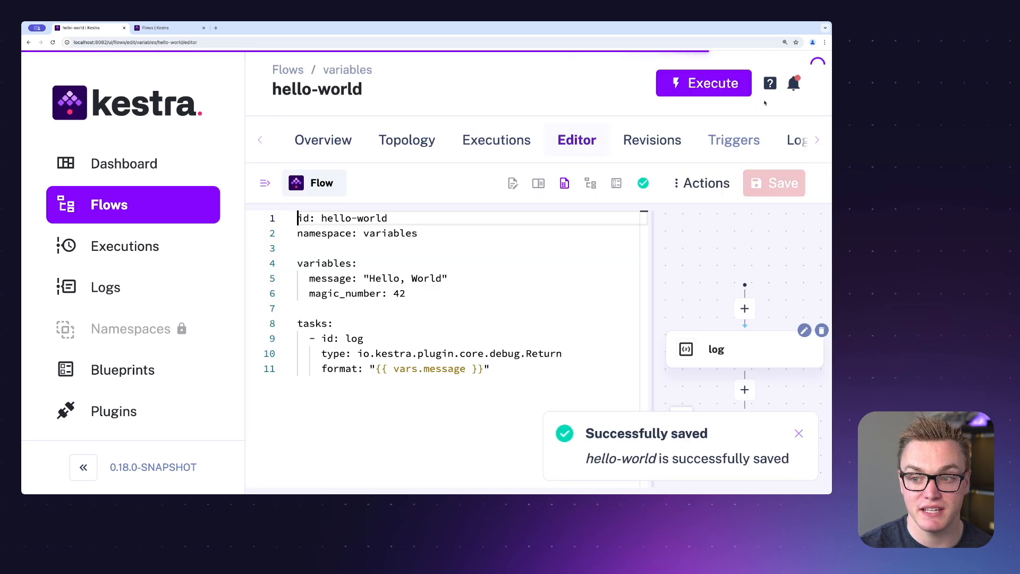
- Execute the saved hello-world flow
{"action": "left_click", "coordinate": [704, 83]}
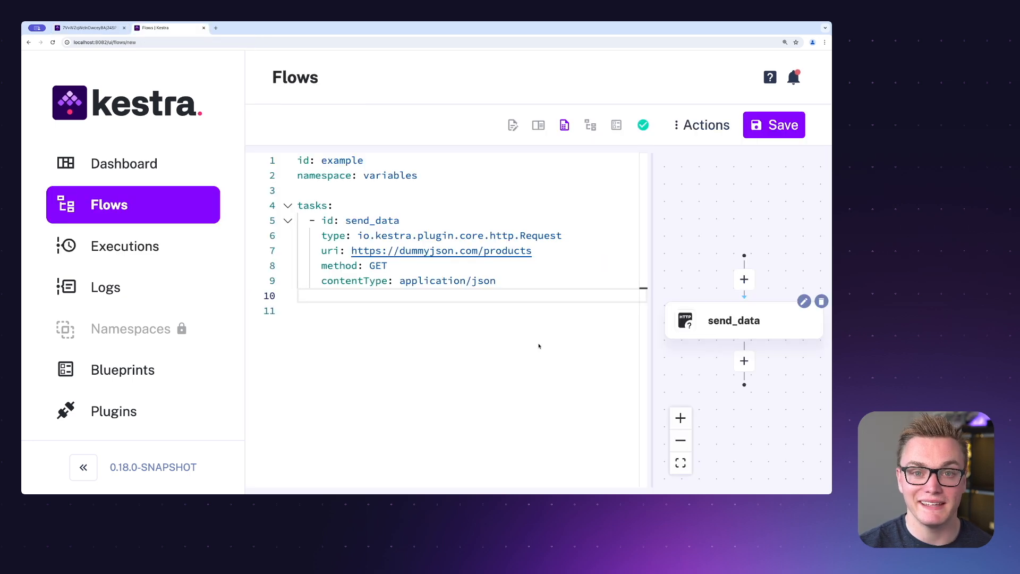
{"action": "mouse_move", "coordinate": [538, 341]}
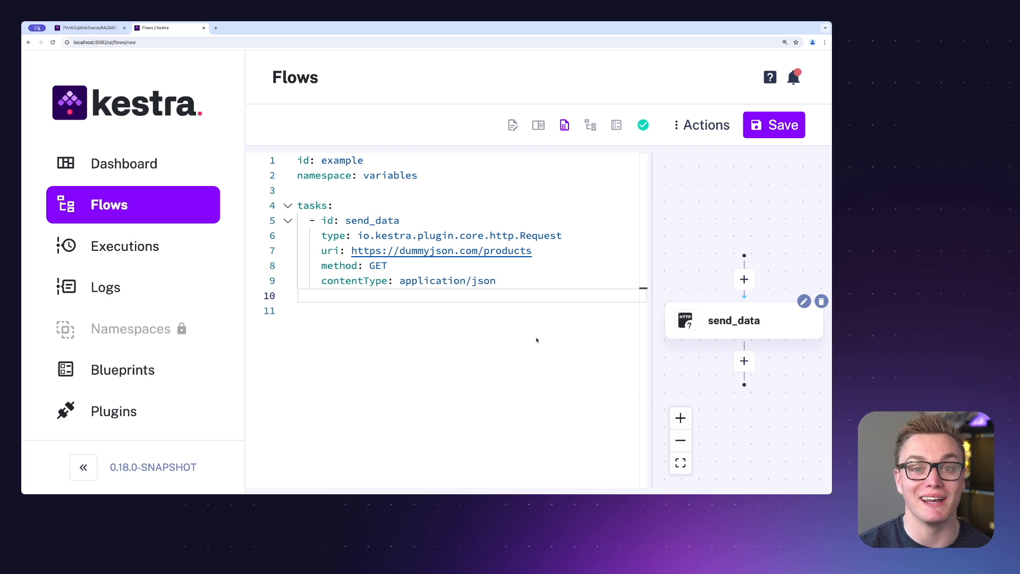
{"action": "mouse_move", "coordinate": [330, 251]}
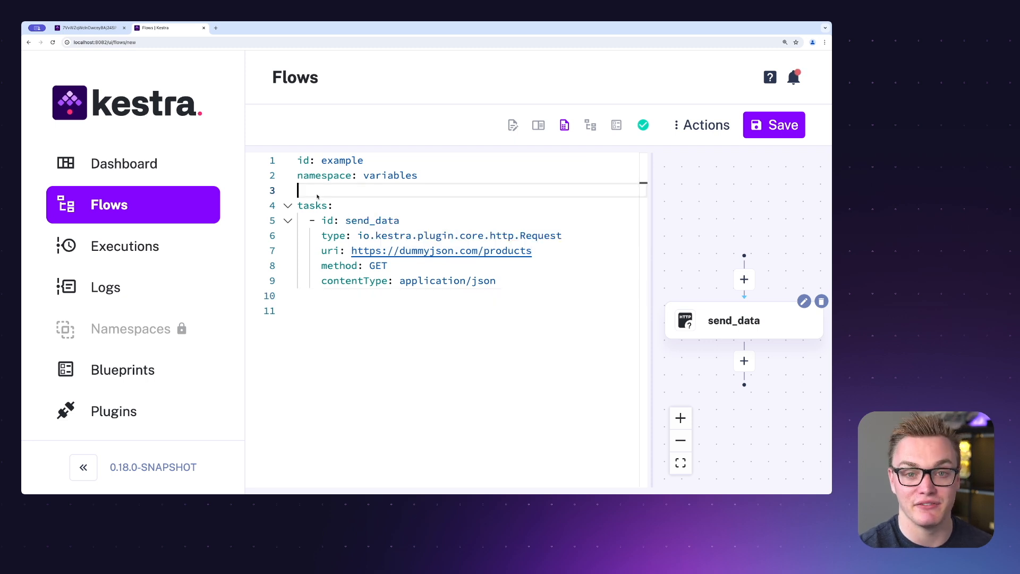
{"action": "type", "text": "variables:"}
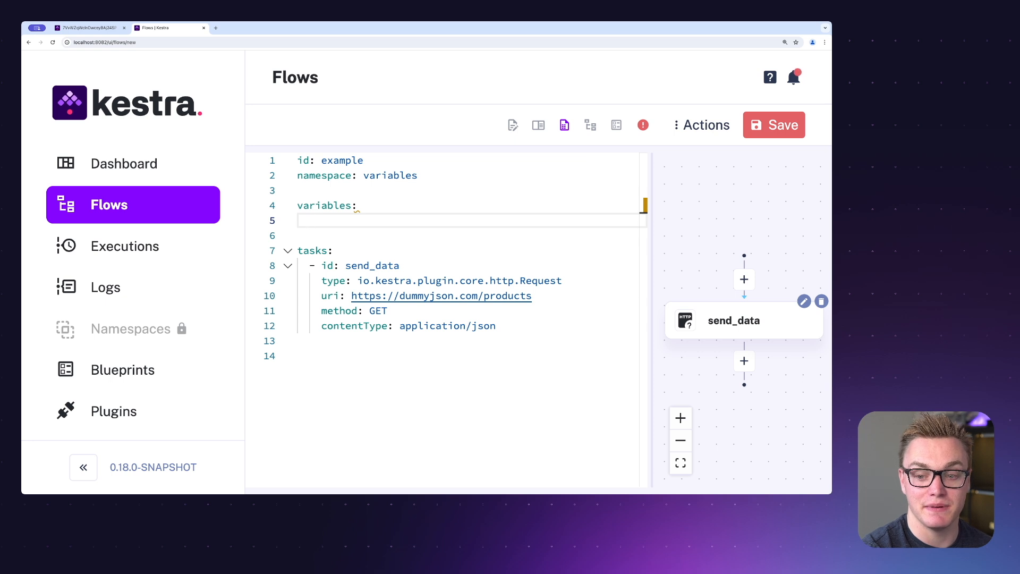
{"action": "type", "text": "http_url: https://dummyjson.com/products"}
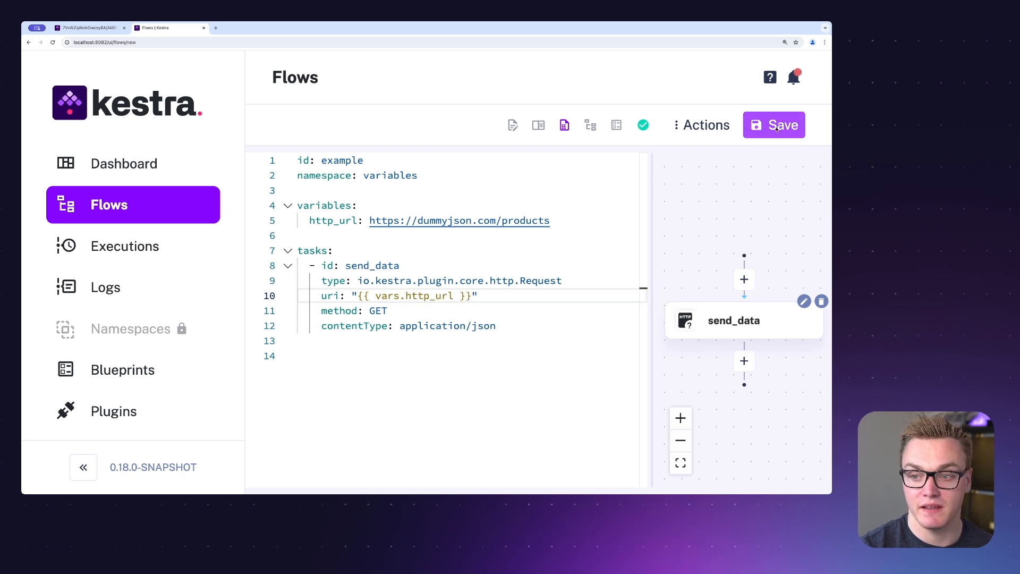
{"action": "left_click", "coordinate": [773, 124]}
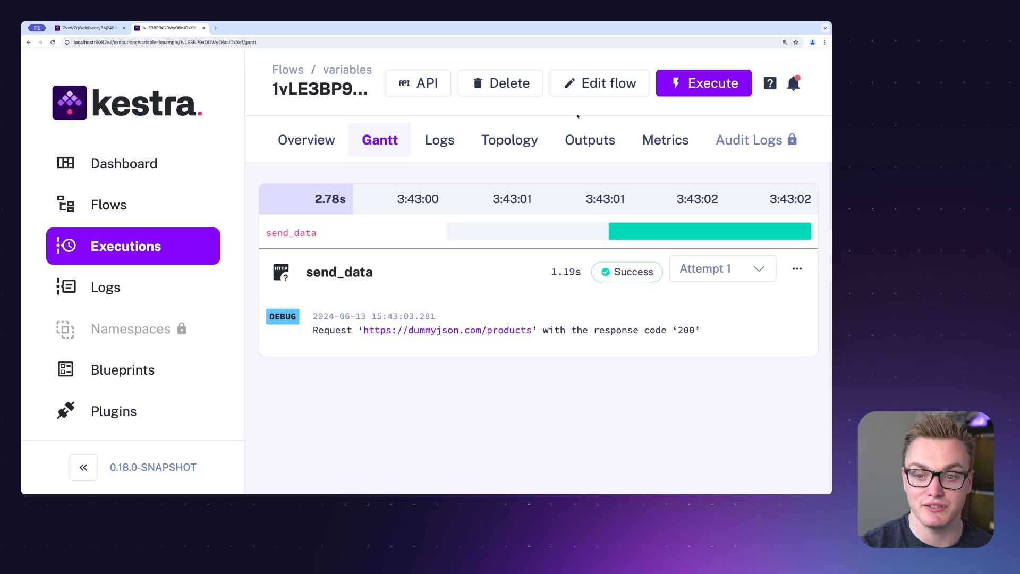
{"action": "mouse_move", "coordinate": [598, 83]}
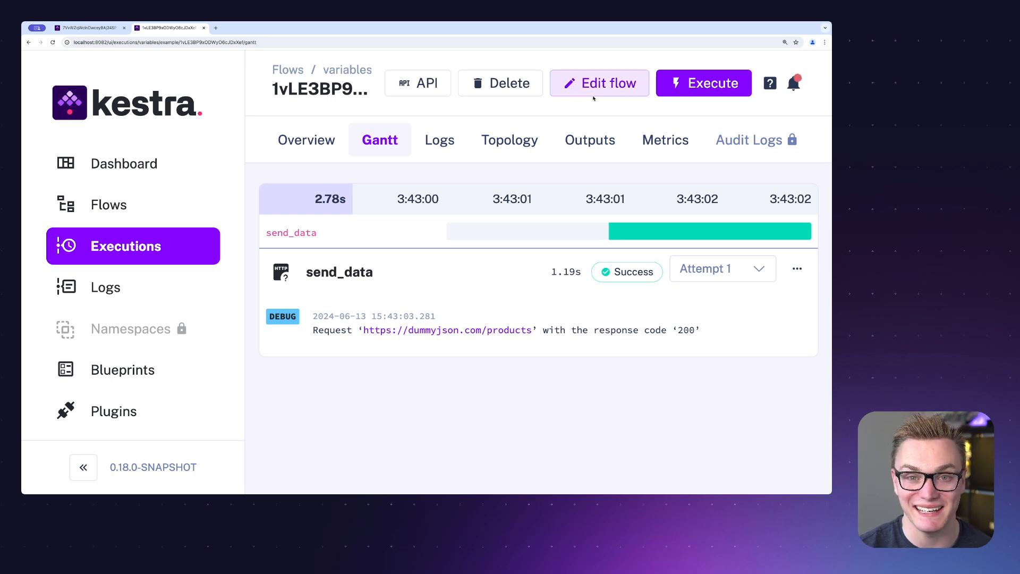